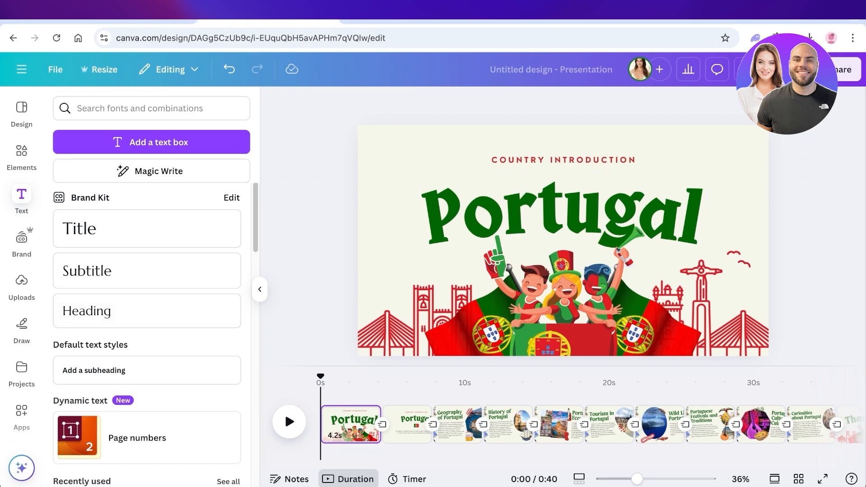
- Choose Present and record for the Portugal slides and enter the recording studio
click(351, 425)
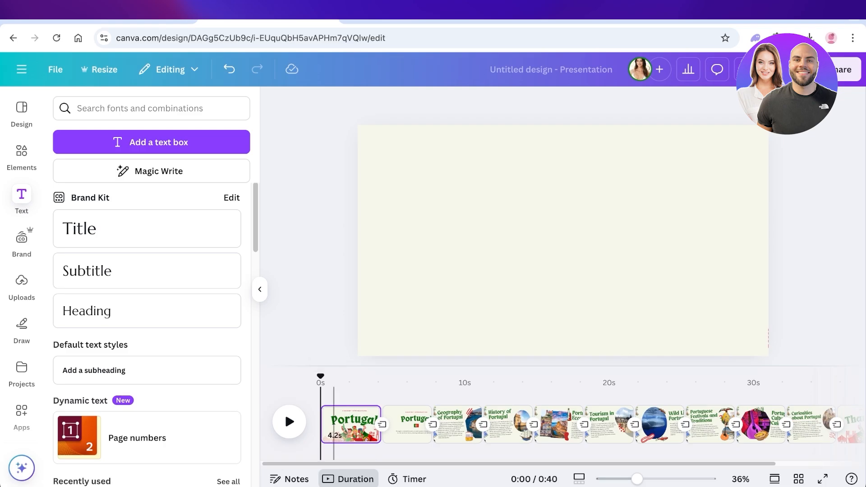
click(288, 422)
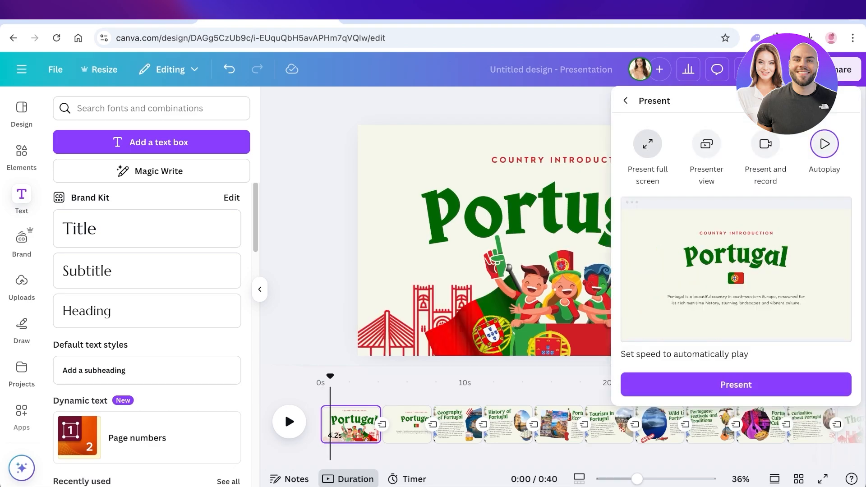
click(647, 144)
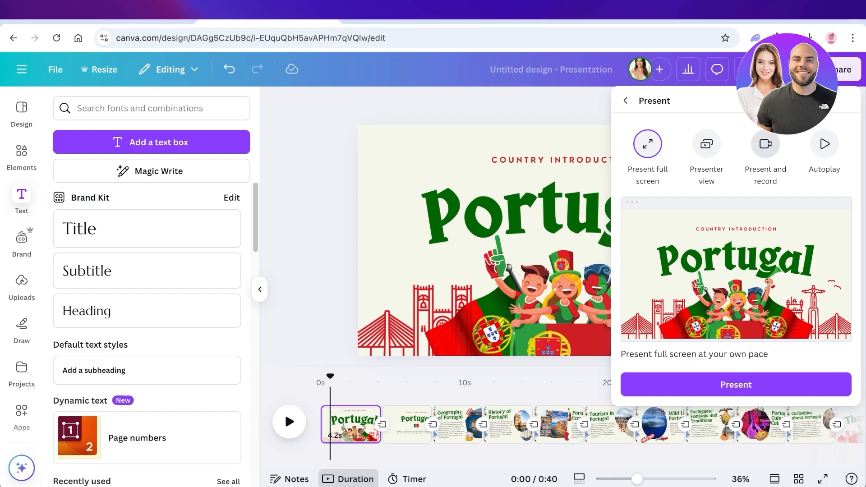
click(765, 144)
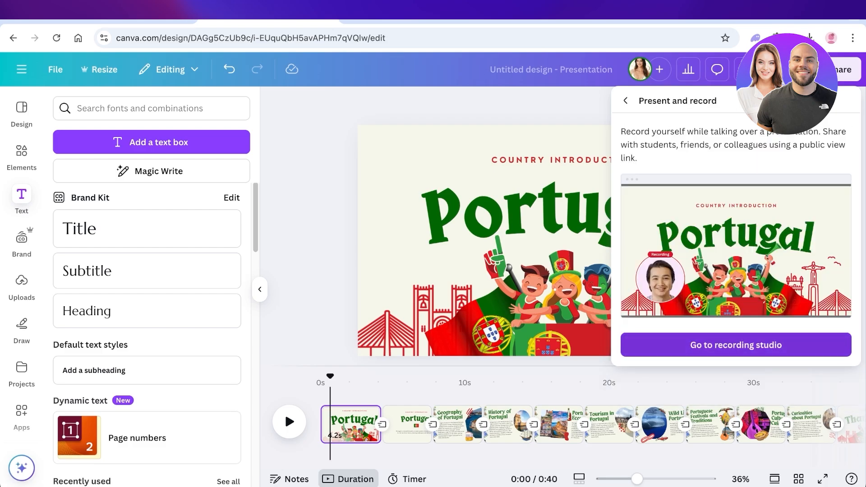
click(735, 345)
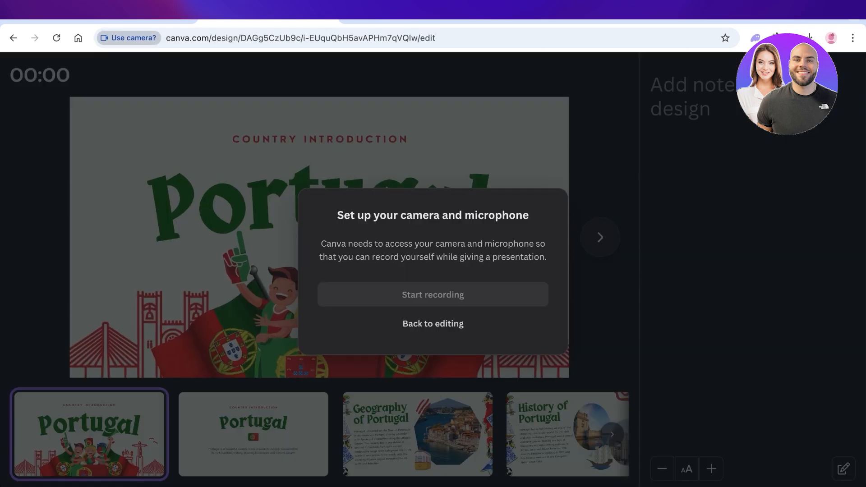
- Allow camera access and keep the FaceTime HD camera and built-in MacBook Air microphone
click(432, 295)
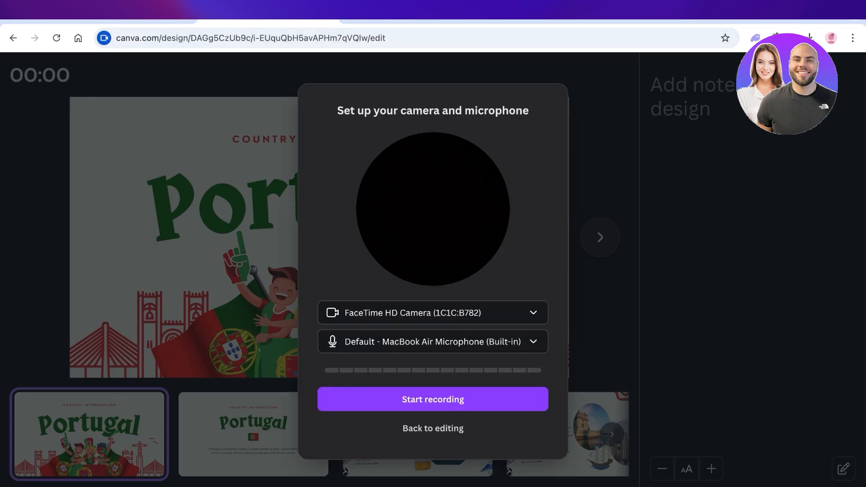
click(433, 313)
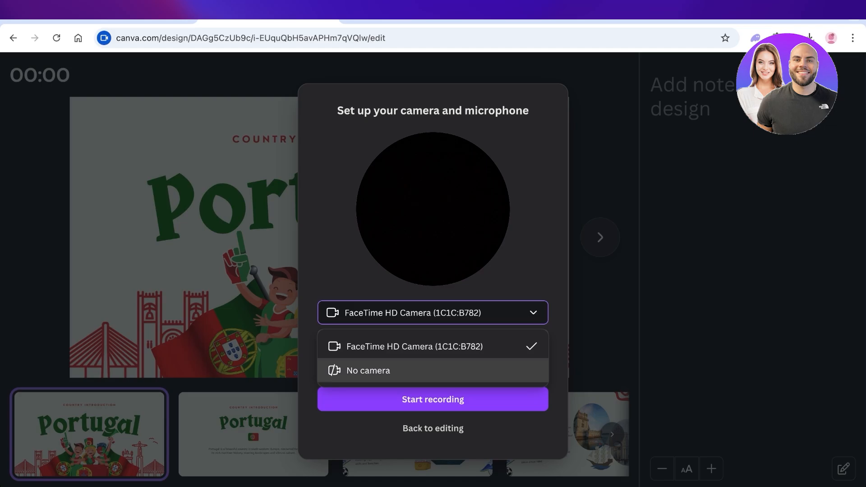
click(432, 341)
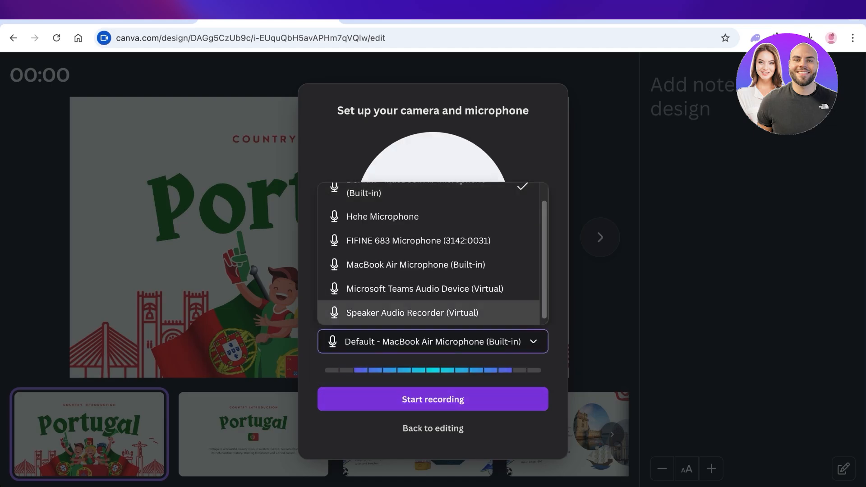
click(432, 398)
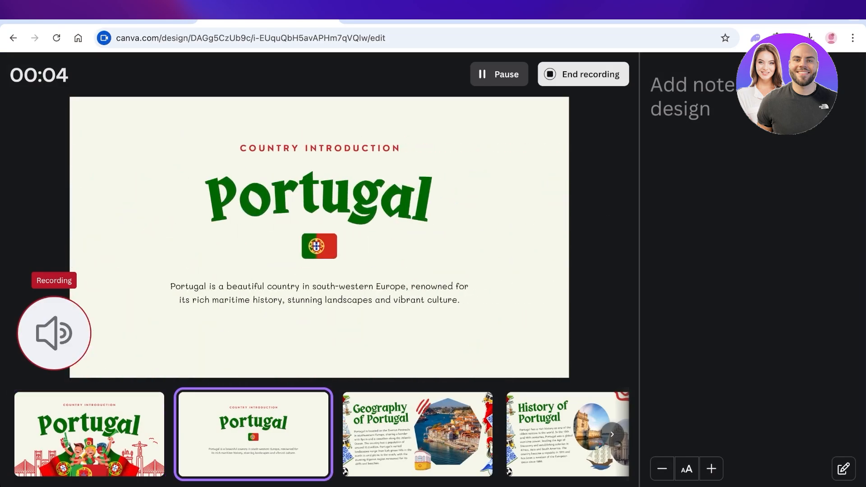
- Advance through the slides to Portuguese Economy while recording, then stop the recording
click(418, 434)
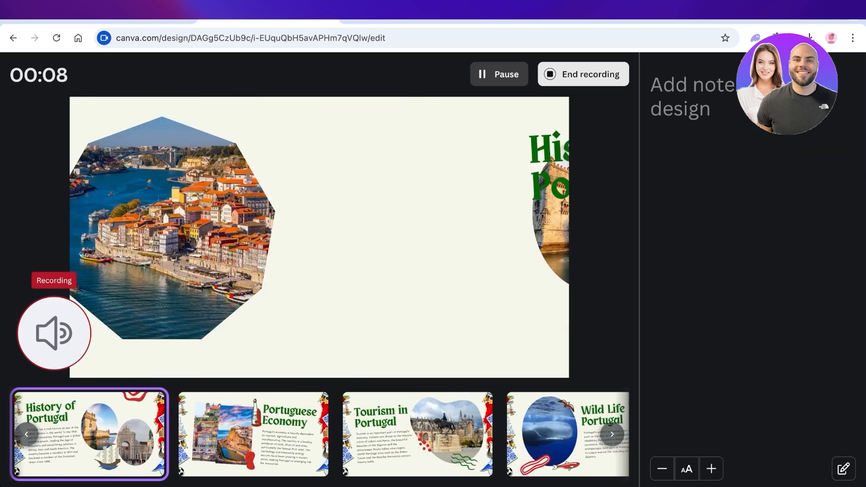
click(253, 434)
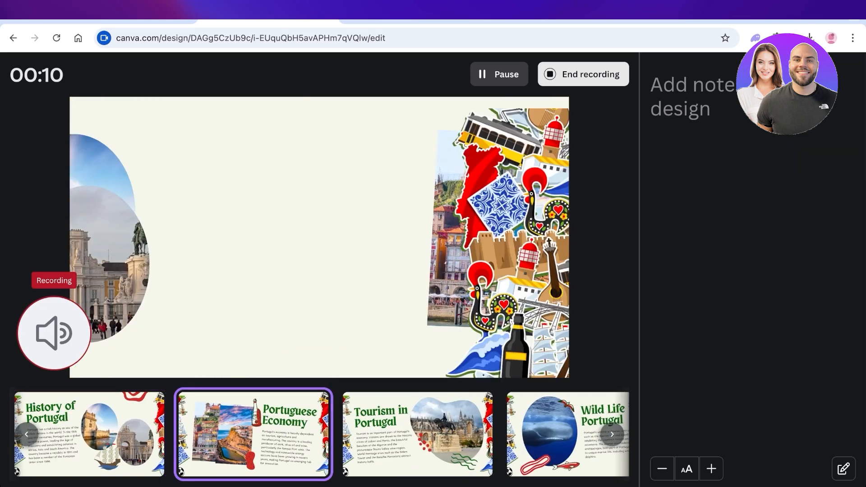
click(583, 74)
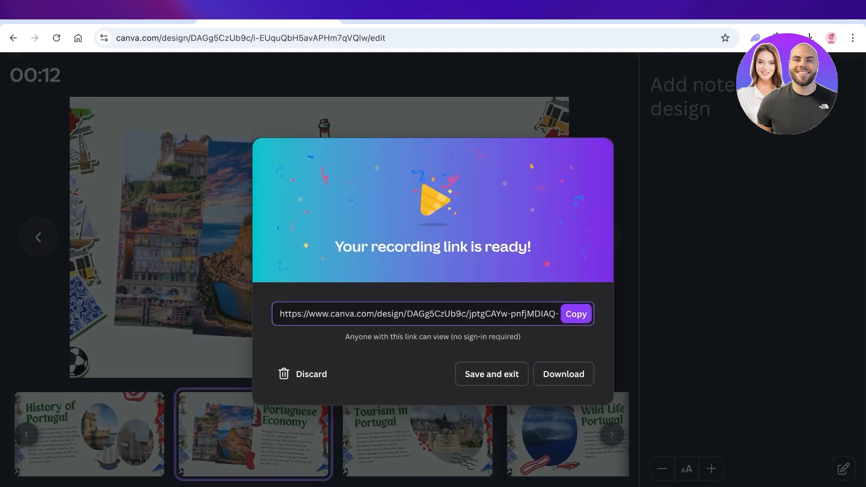
- Copy the recording's shareable view link from the 'Your recording link is ready' dialog
click(574, 314)
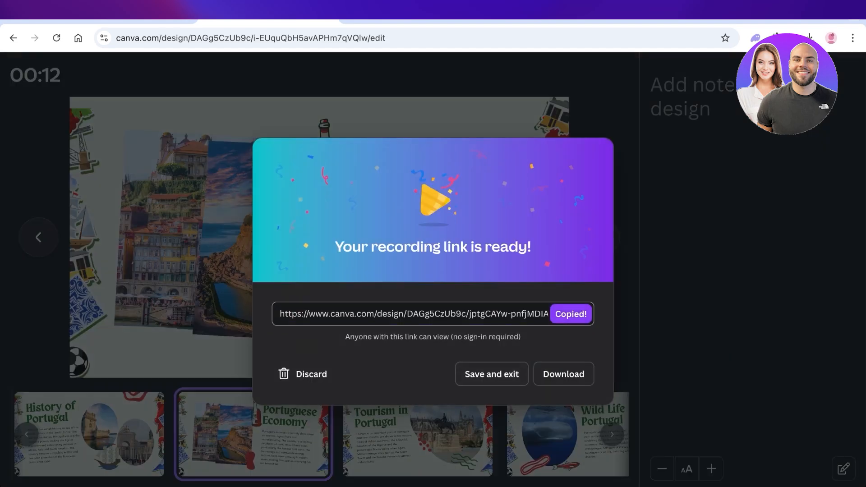